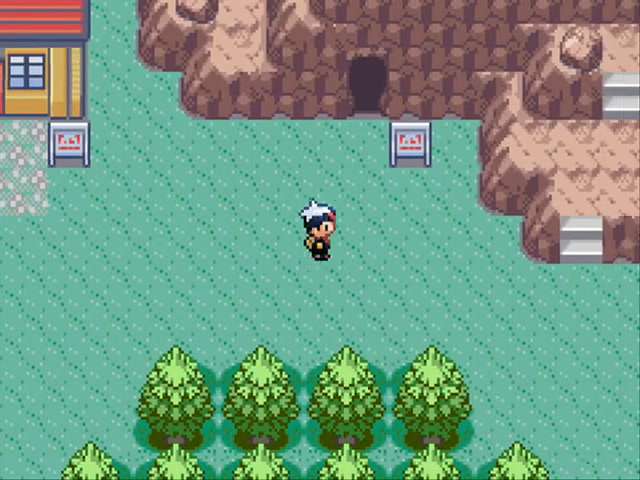
Step: Walk the player up to the Rusturf Tunnel entrance in the emulator
key("up")
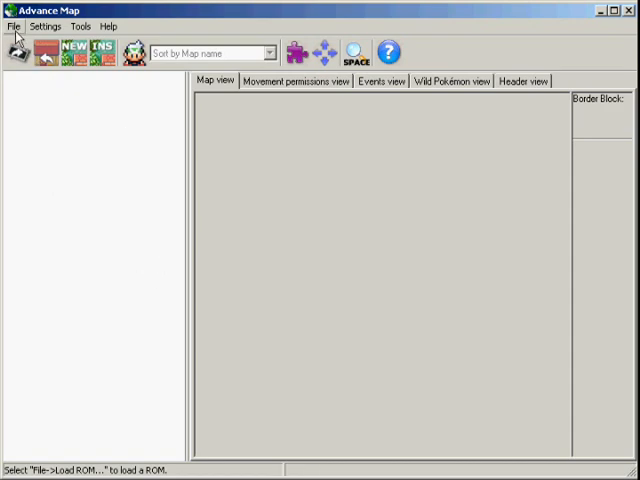
Step: Load the Pokemon Ruby.GBA ROM into Advance Map
left_click(12, 26)
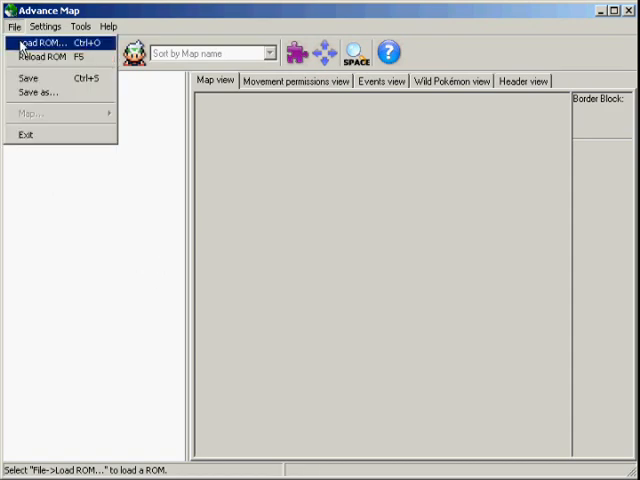
left_click(40, 42)
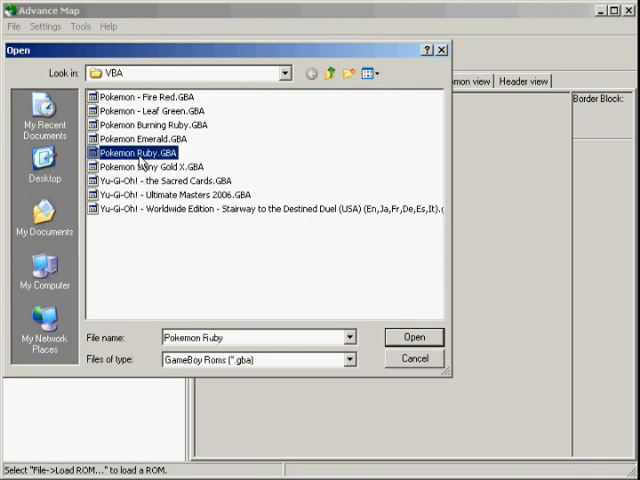
left_click(412, 336)
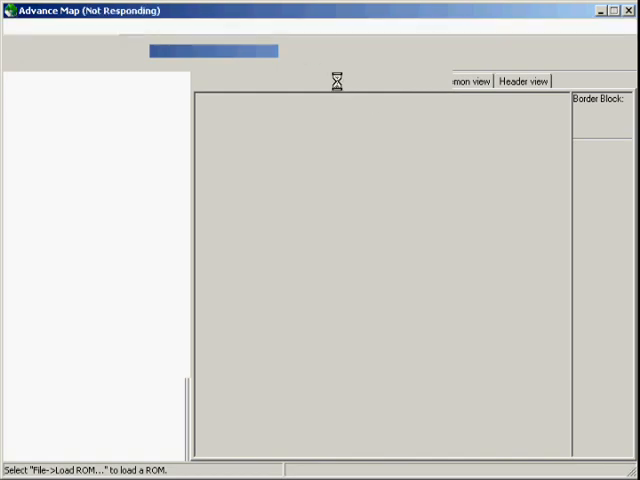
mouse_move(312, 20)
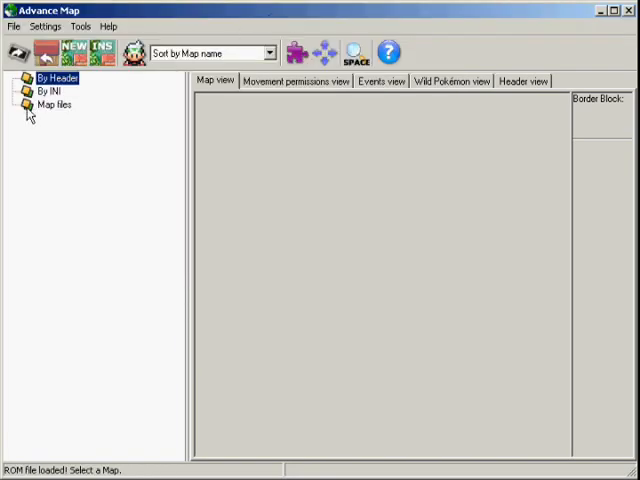
Step: Select RUSTURF TUNNEL (24.4) under By Header and show its header settings
left_click(28, 80)
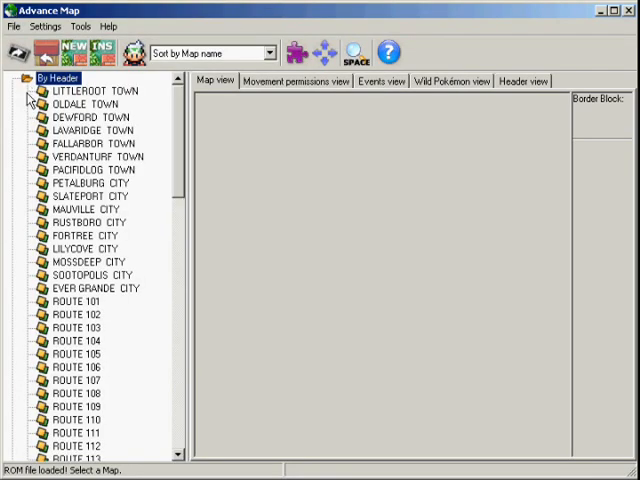
scroll("down", 3)
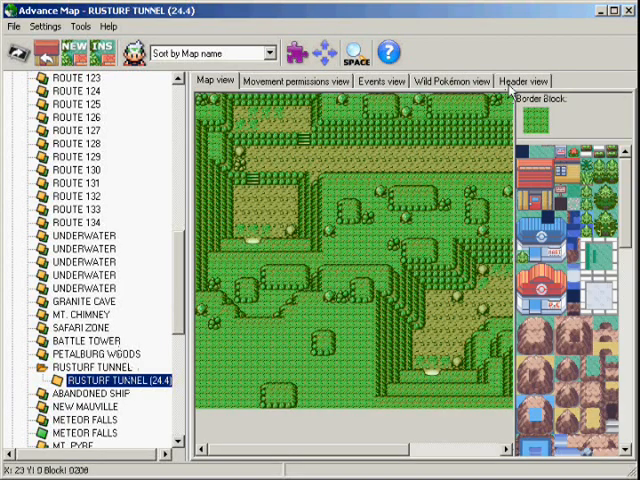
left_click(520, 80)
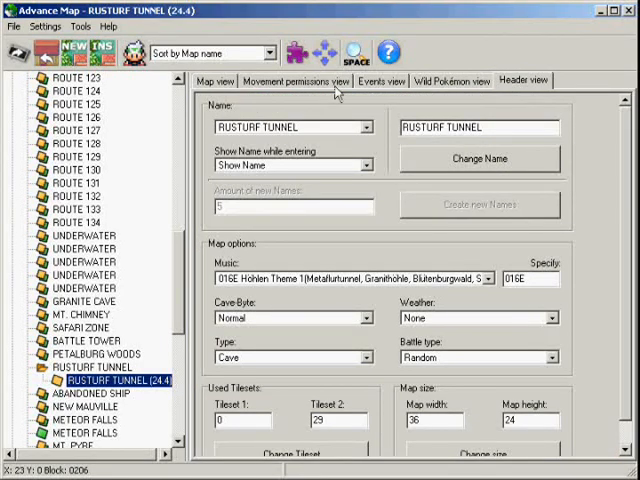
Step: Set Rusturf Tunnel's header weather from Fog to None
left_click(214, 80)
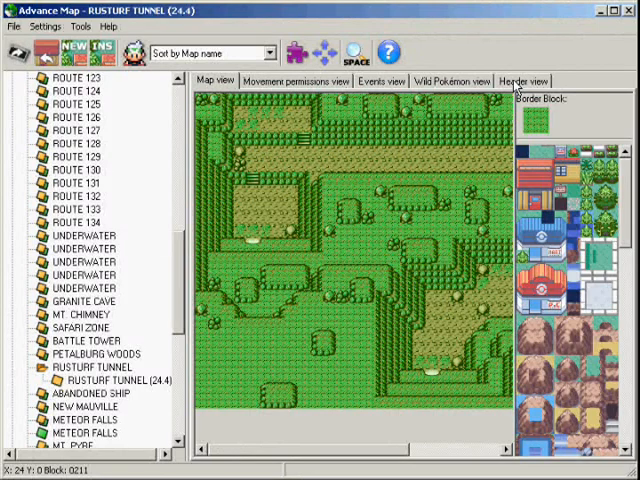
left_click(520, 80)
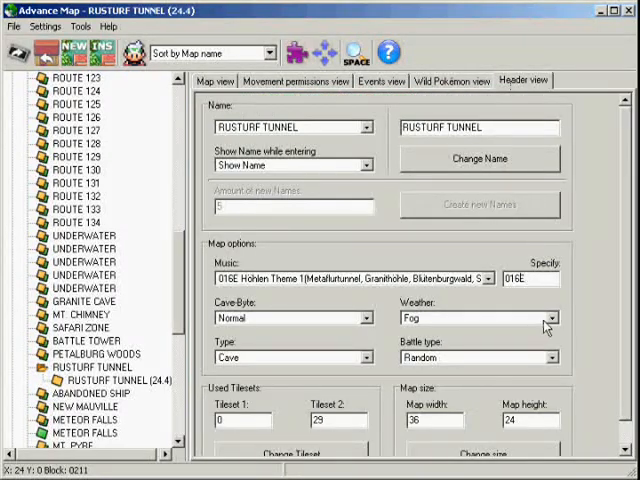
left_click(552, 318)
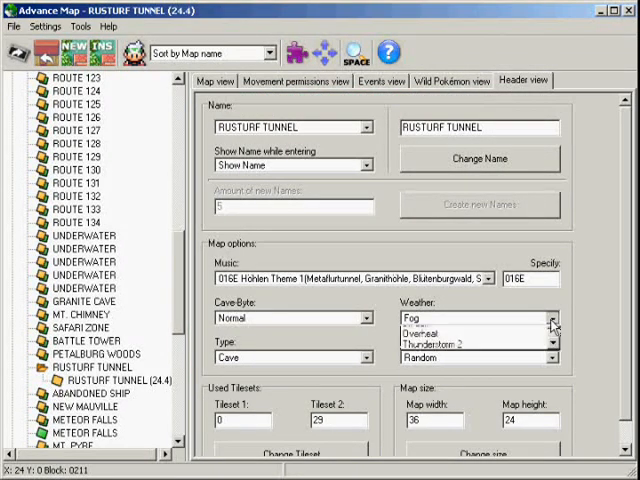
left_click(552, 318)
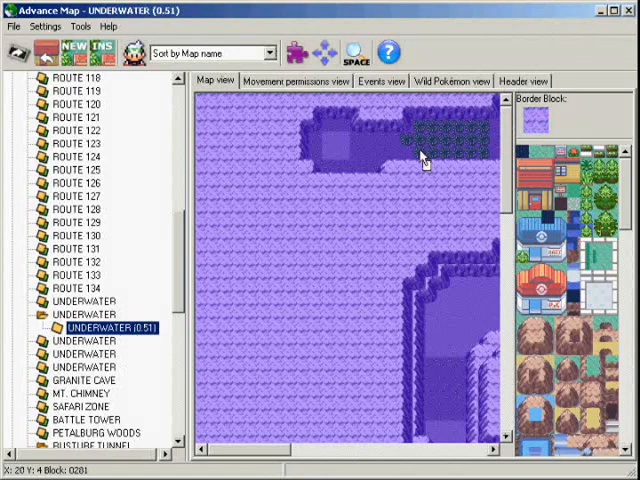
Step: Set the Underwater (0.51) map's header weather from Underwater to None
left_click(520, 80)
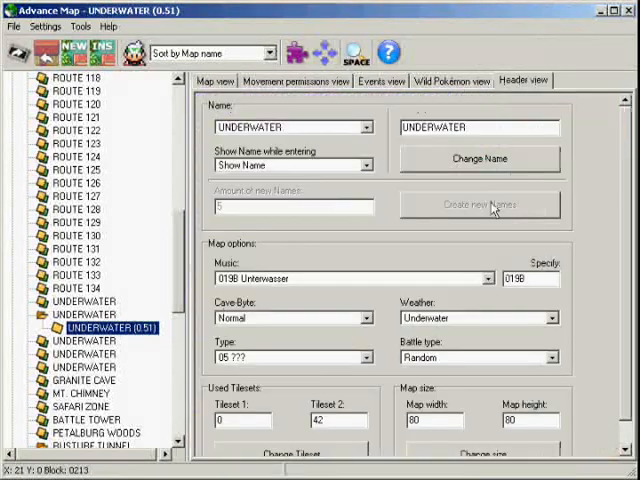
left_click(552, 316)
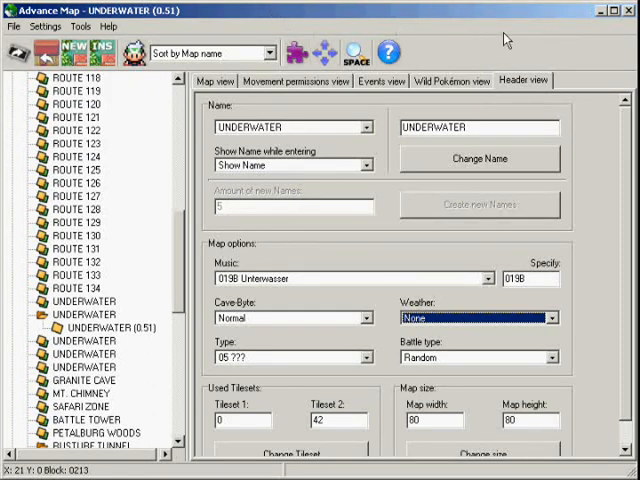
mouse_move(536, 40)
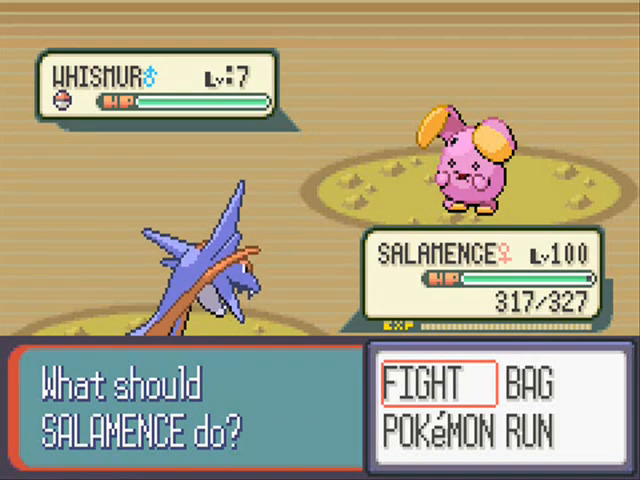
Step: Use Flamethrower on the wild Whismur from the FIGHT menu
left_click(426, 376)
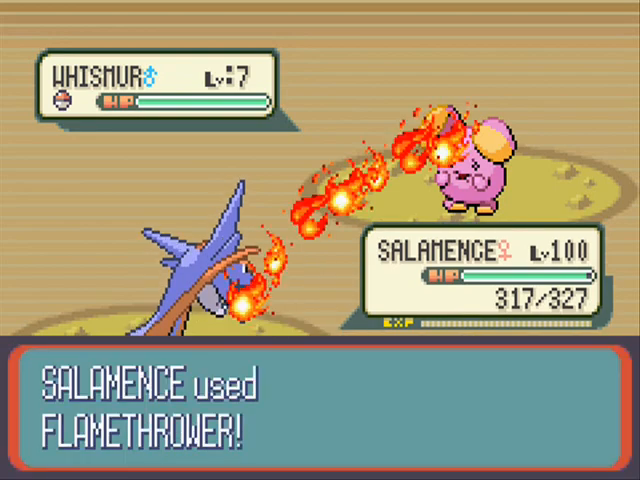